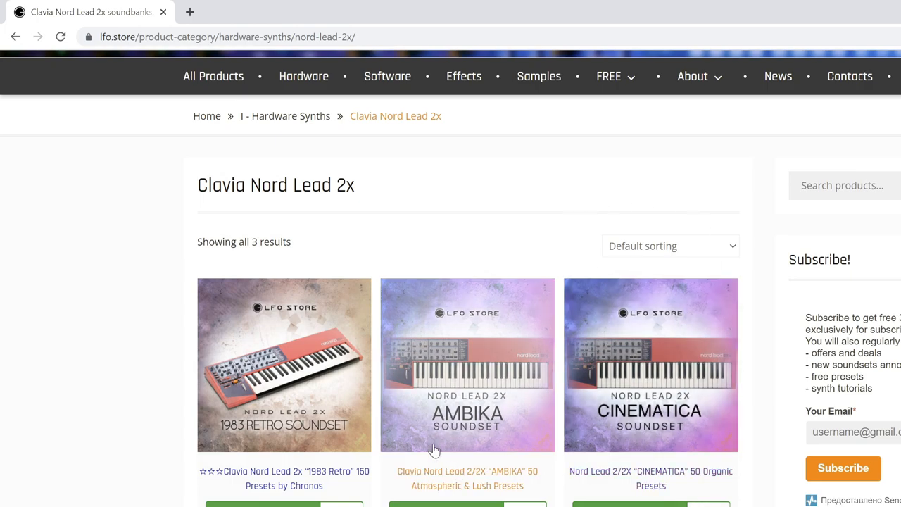
mouse_move(397, 442)
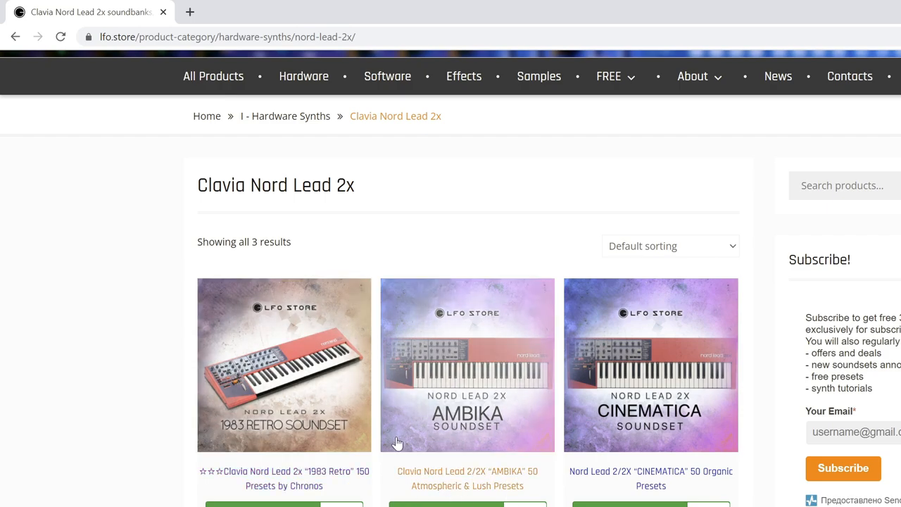
mouse_move(299, 408)
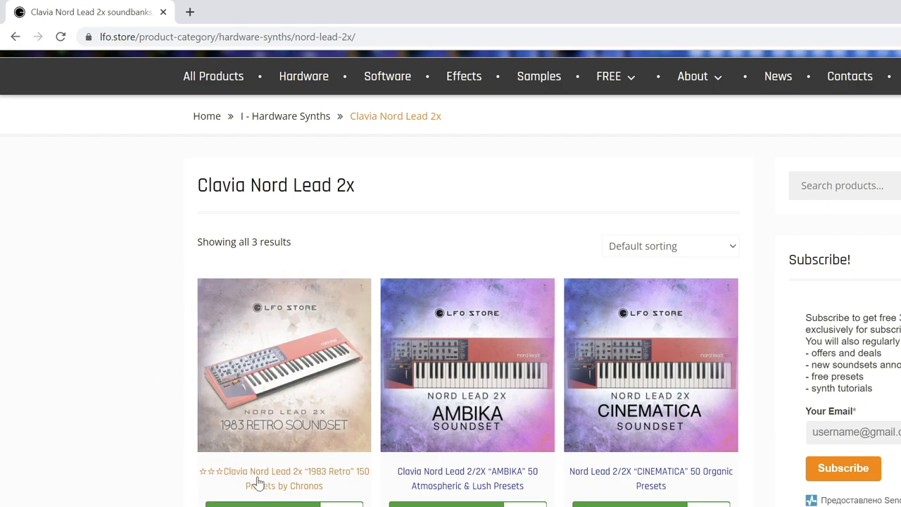
mouse_move(247, 484)
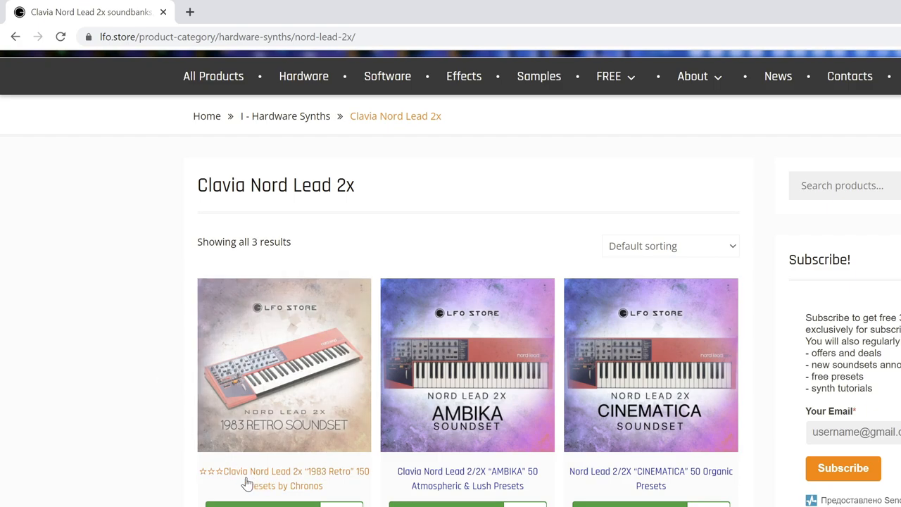
mouse_move(257, 491)
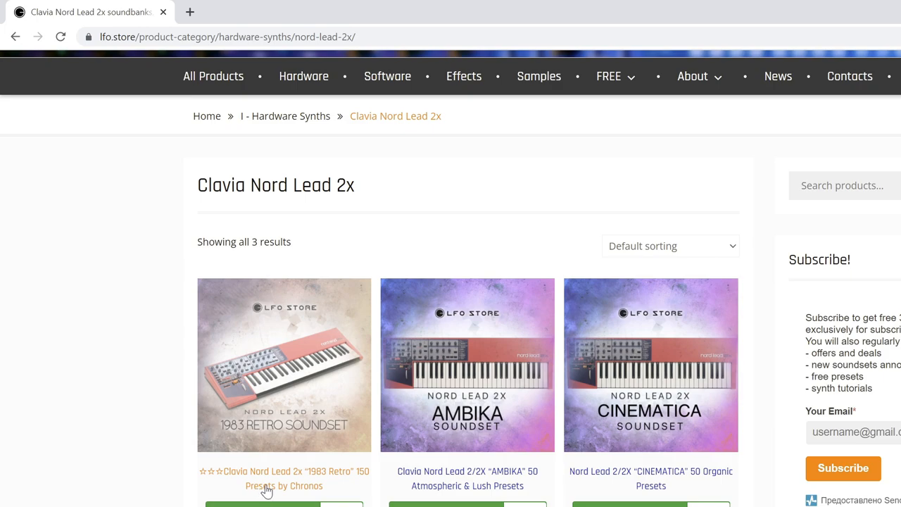
mouse_move(293, 501)
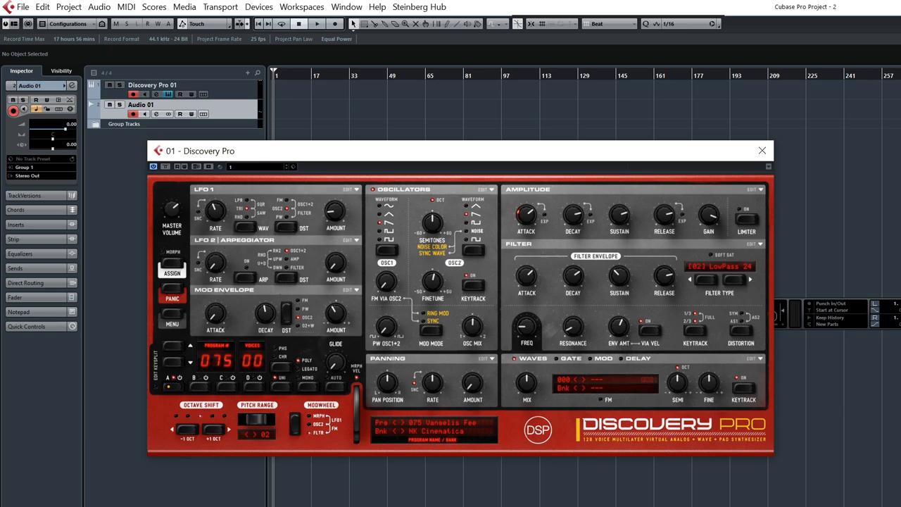
mouse_move(217, 497)
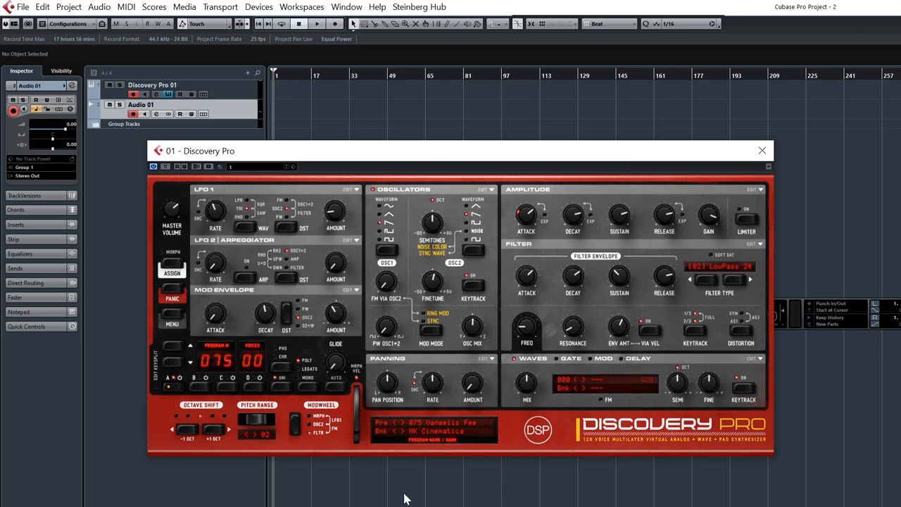
mouse_move(136, 484)
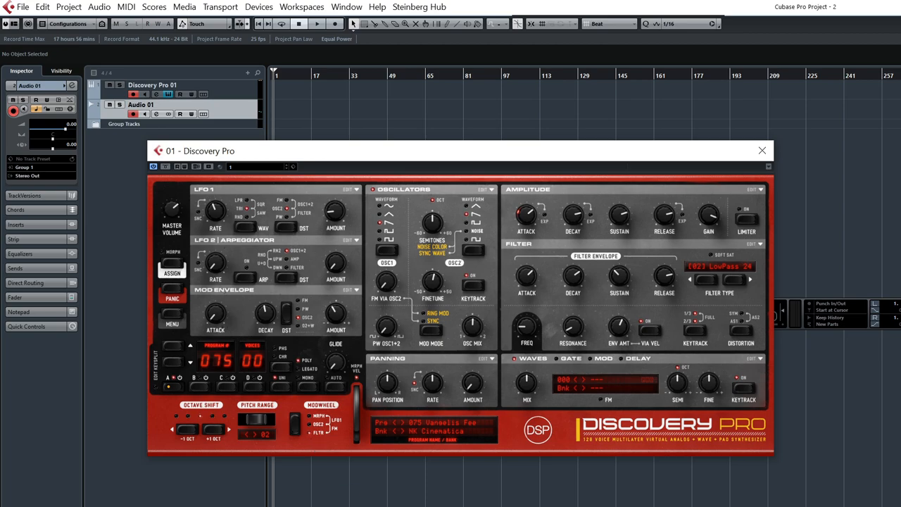
Step: Start an Import Bank from Discovery Pro's right-click File options menu
left_click(761, 149)
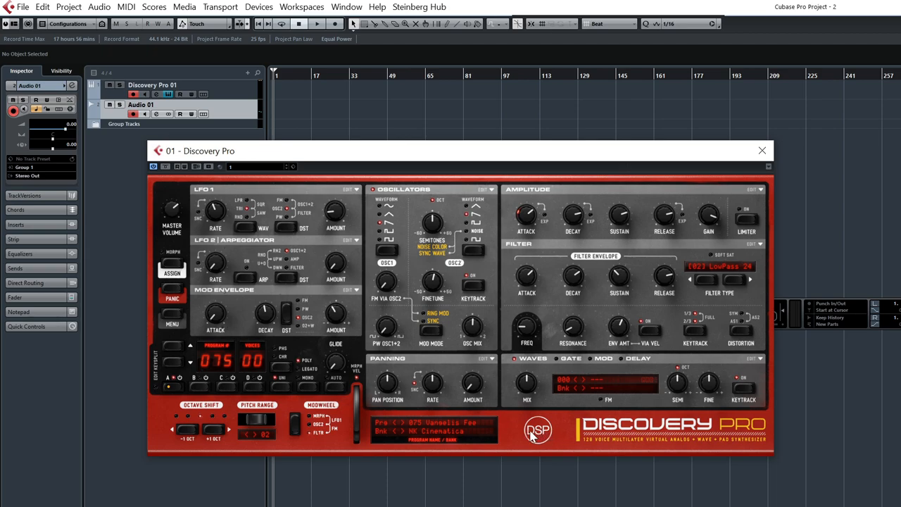
mouse_move(532, 436)
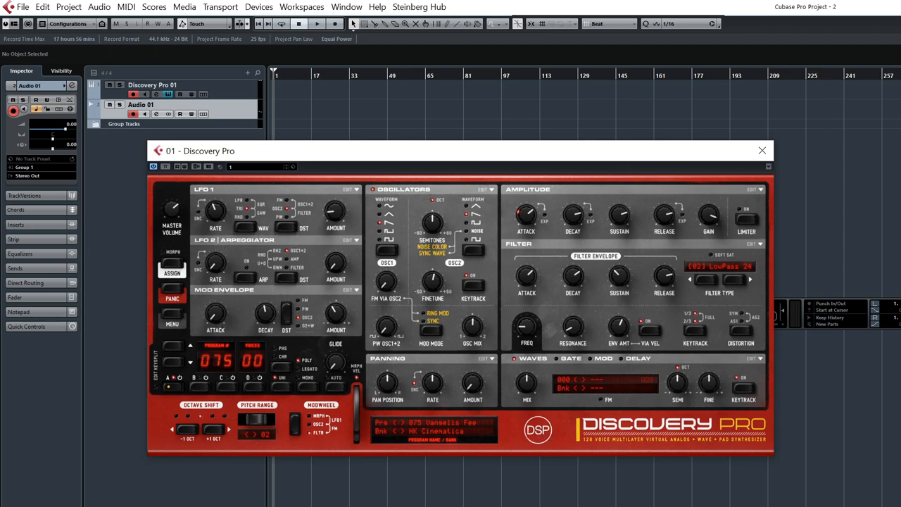
left_click(762, 149)
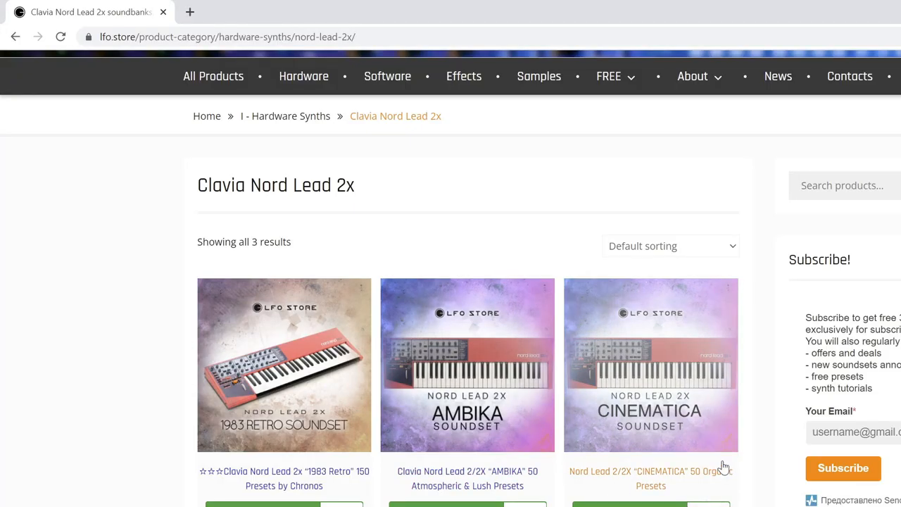
mouse_move(577, 402)
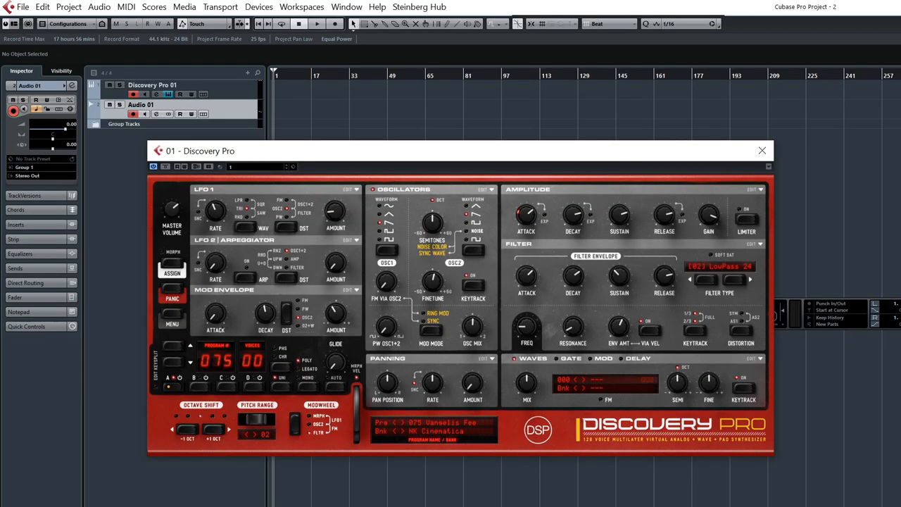
mouse_move(497, 423)
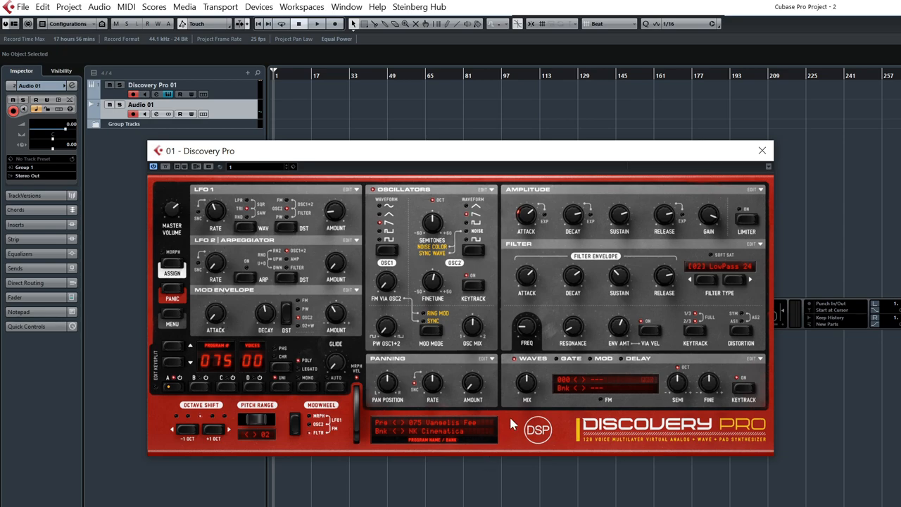
right_click(512, 422)
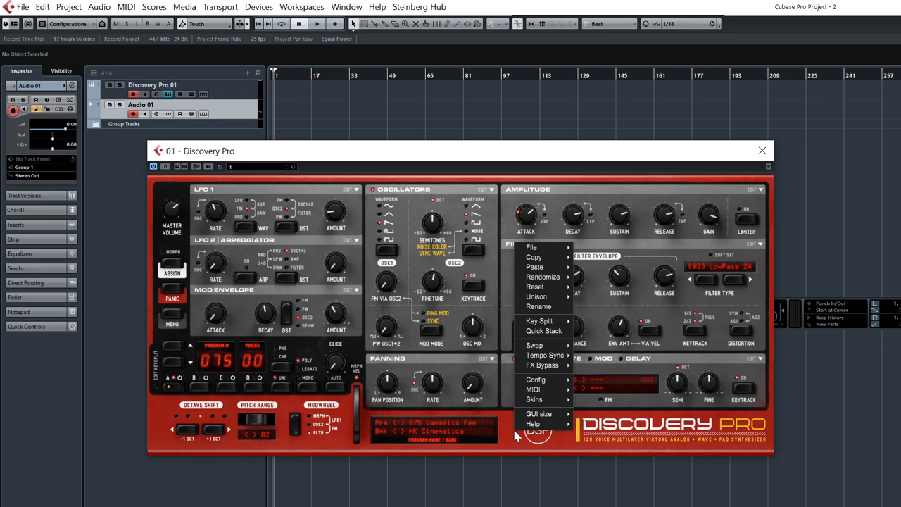
mouse_move(569, 351)
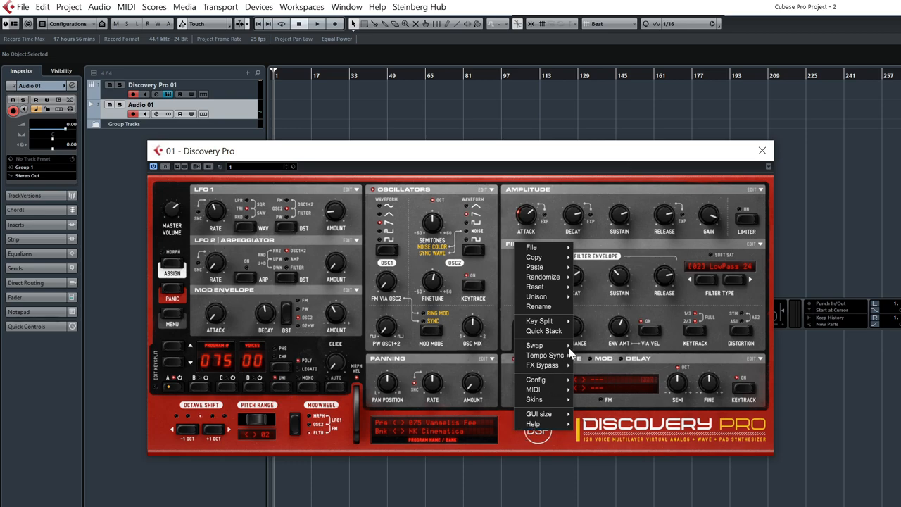
left_click(533, 248)
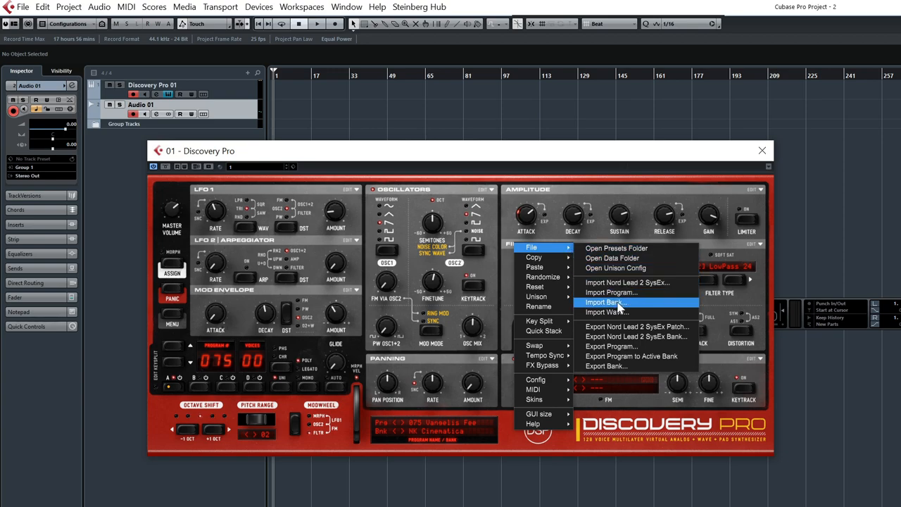
left_click(605, 301)
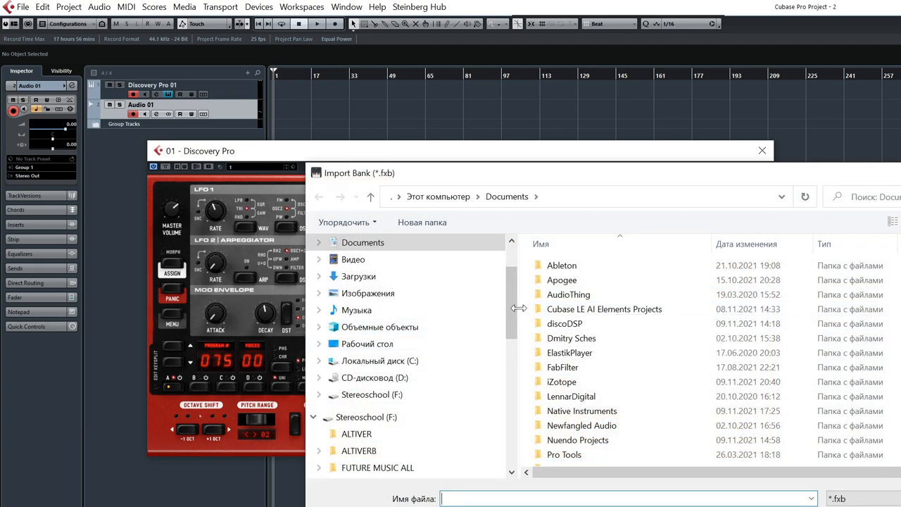
Step: Choose NK Cinematica.fxb on the Desktop and import it
left_click(366, 343)
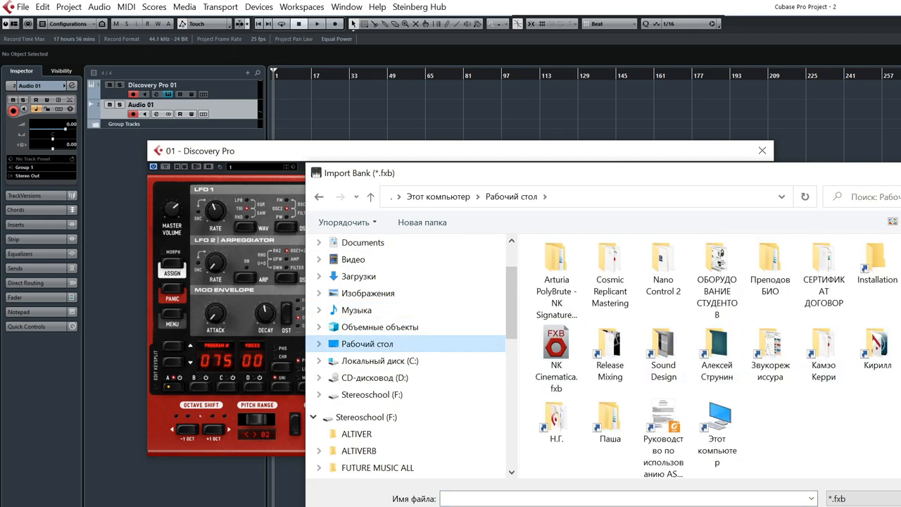
left_click(556, 344)
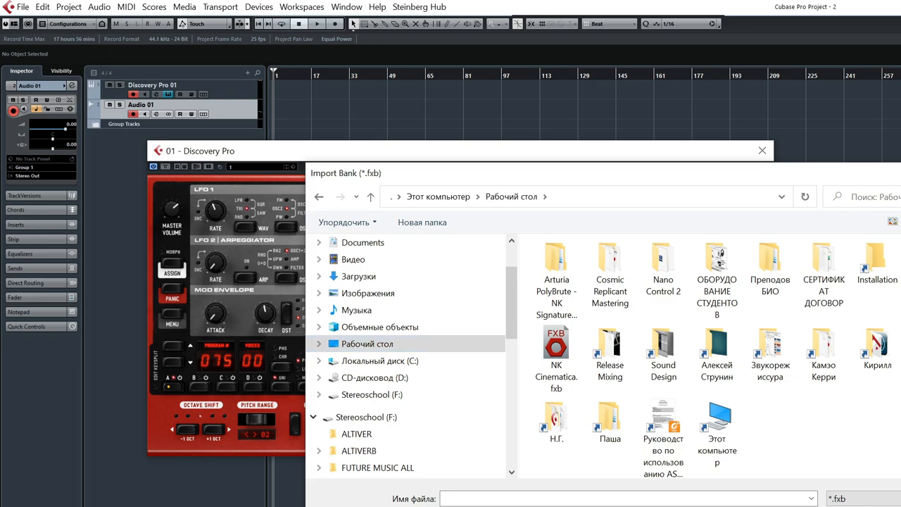
left_click(761, 150)
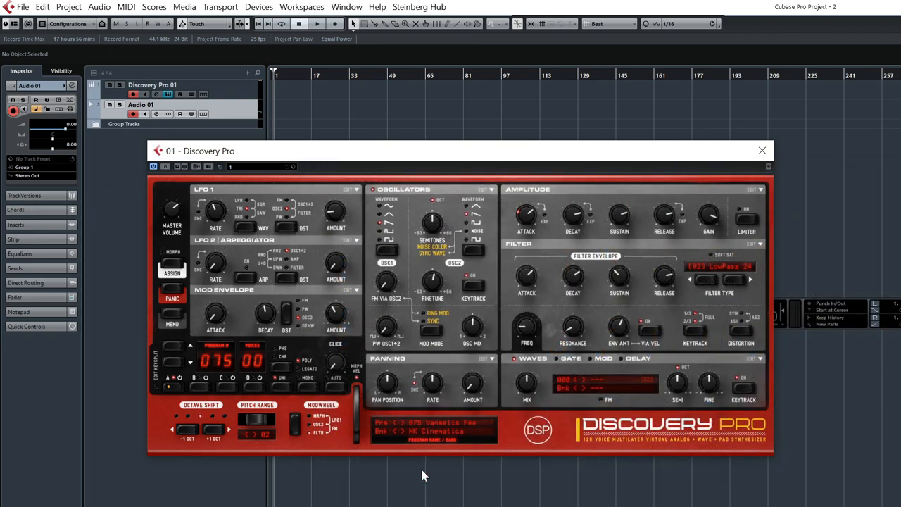
mouse_move(701, 232)
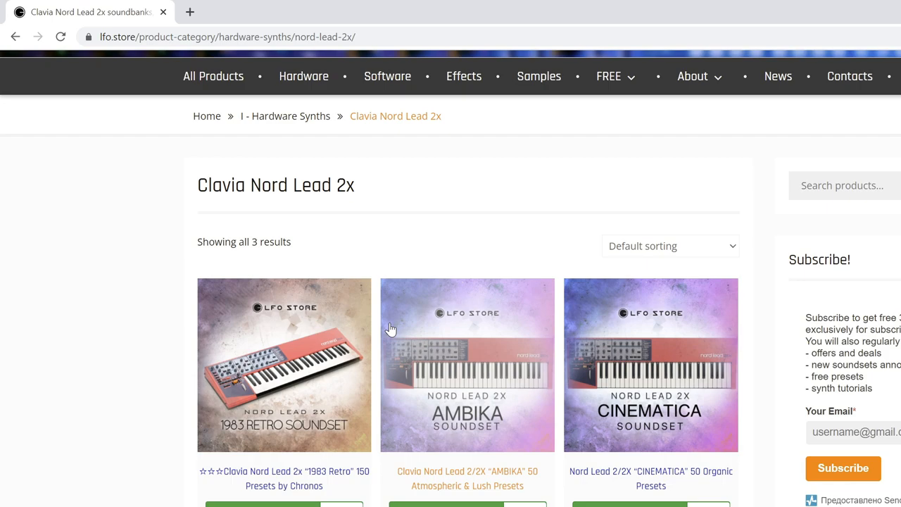
mouse_move(385, 373)
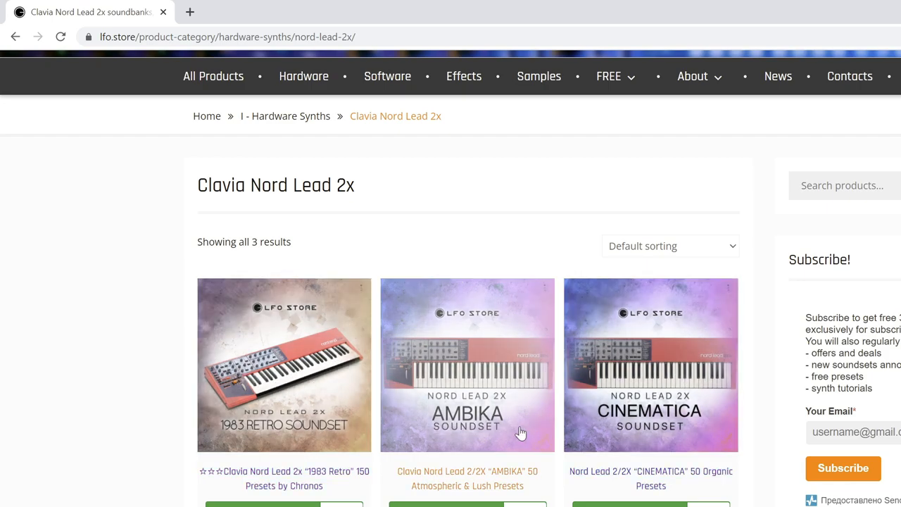
mouse_move(228, 459)
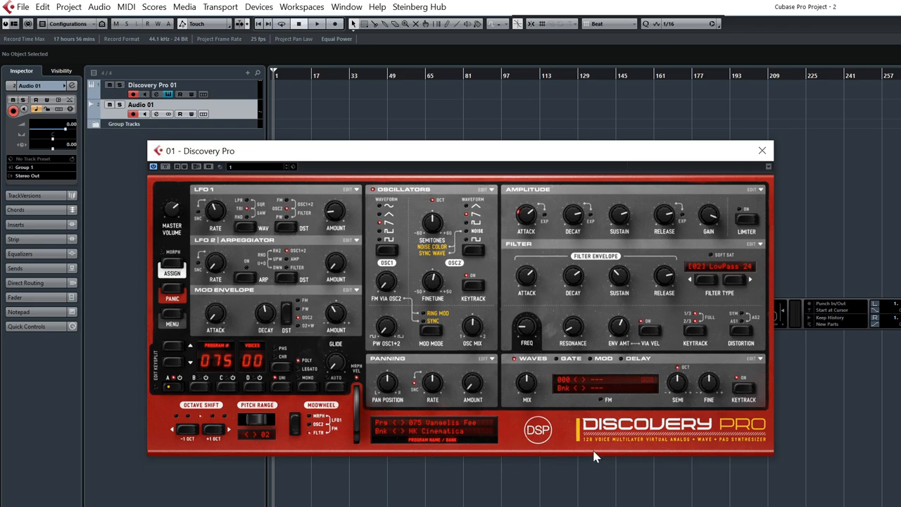
mouse_move(608, 451)
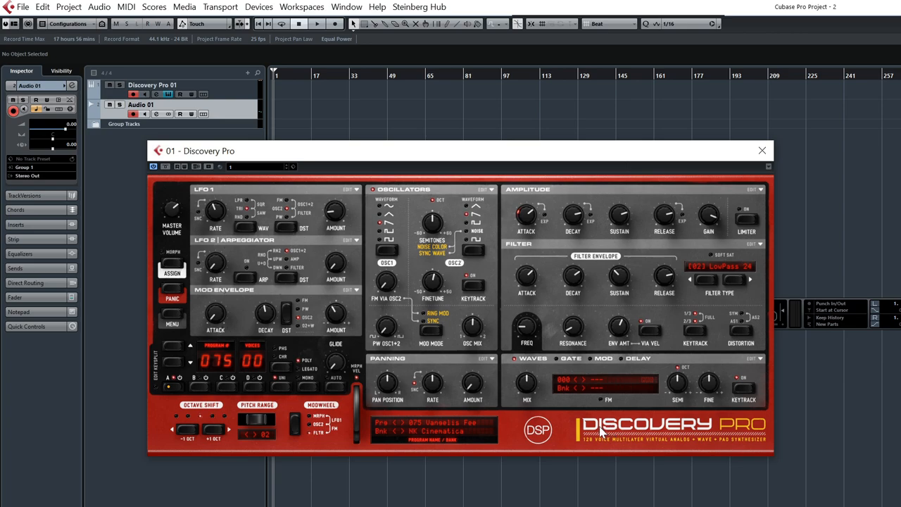
mouse_move(520, 381)
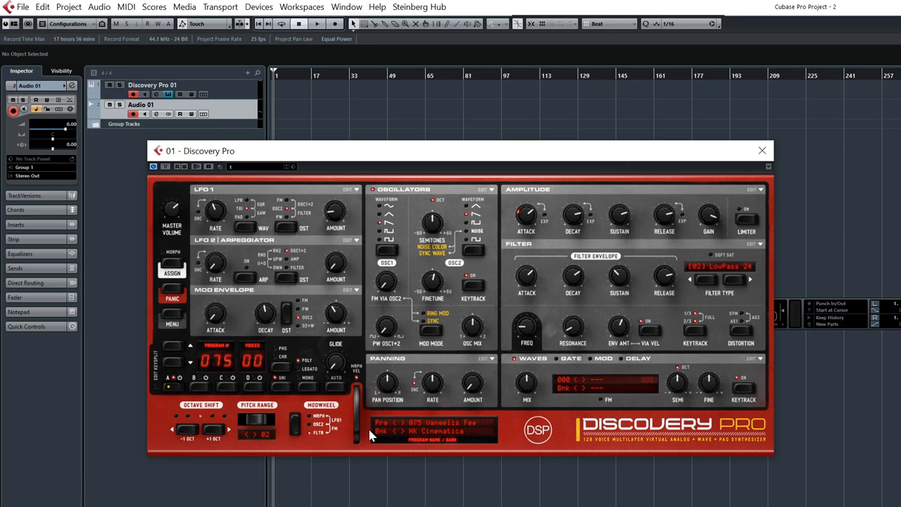
mouse_move(374, 434)
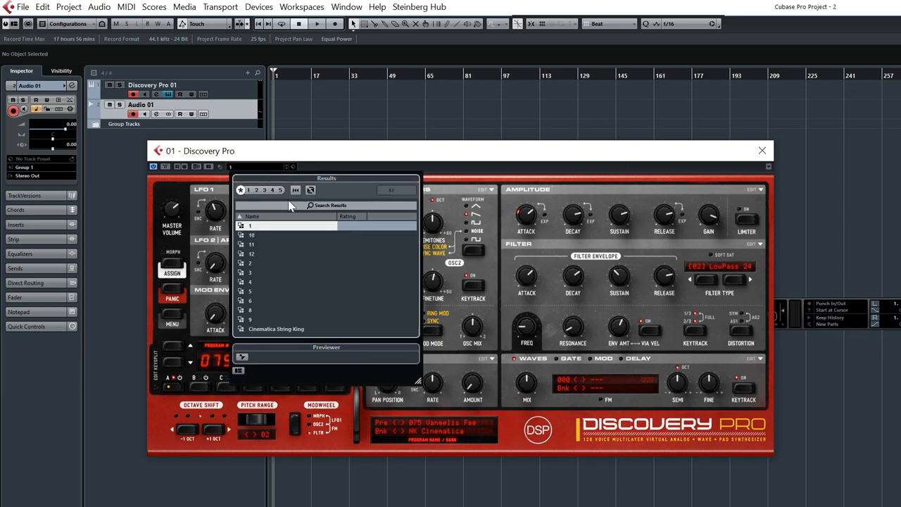
mouse_move(294, 206)
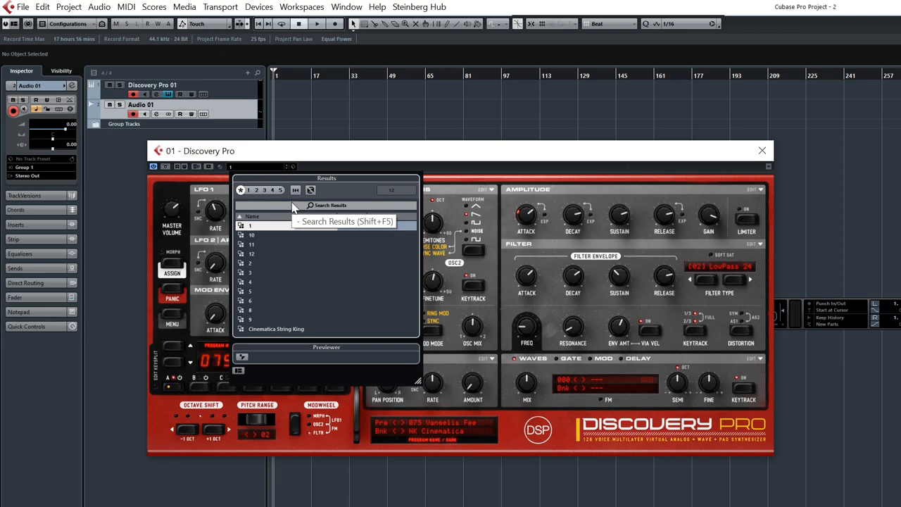
Step: Show the preset Results list containing Cinematica String King
left_click(761, 150)
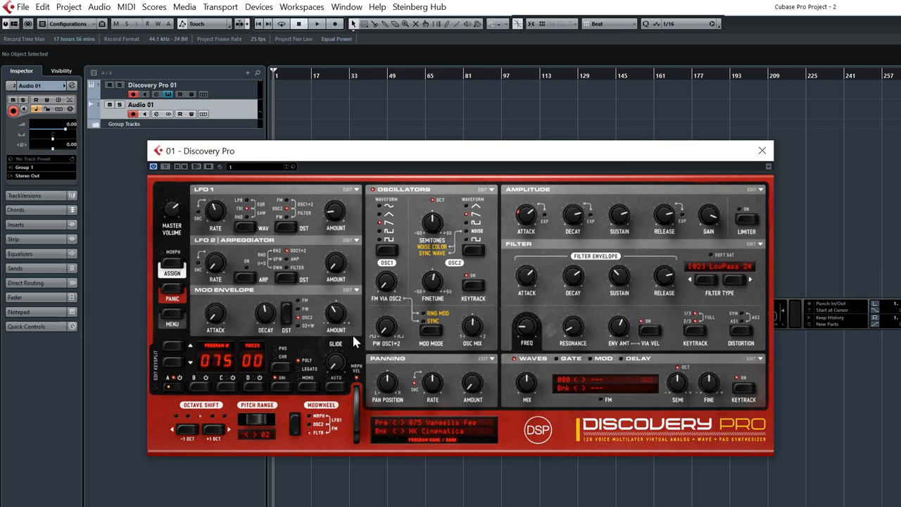
Step: Record a part onto the Discovery Pro track and bring the preset list back
left_click(294, 24)
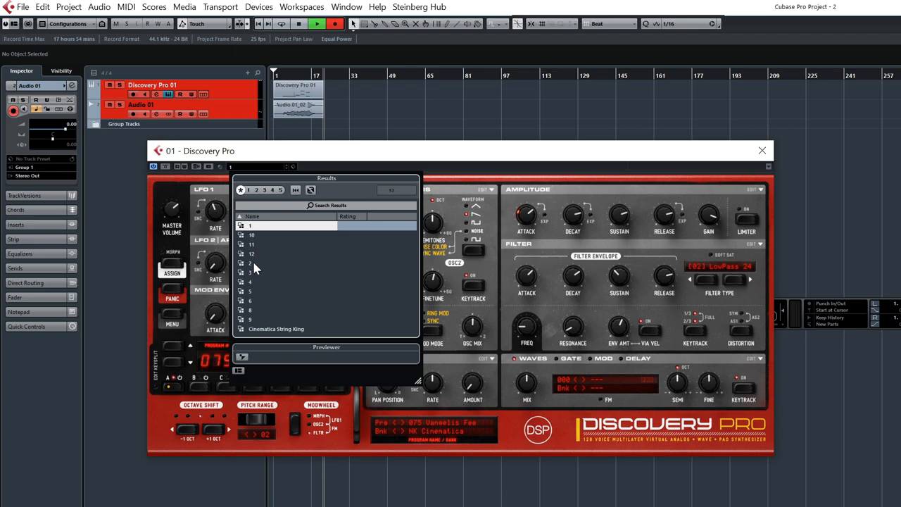
Step: Load a Cinematica preset from the Results list and nudge an amplitude knob while playing
left_click(250, 273)
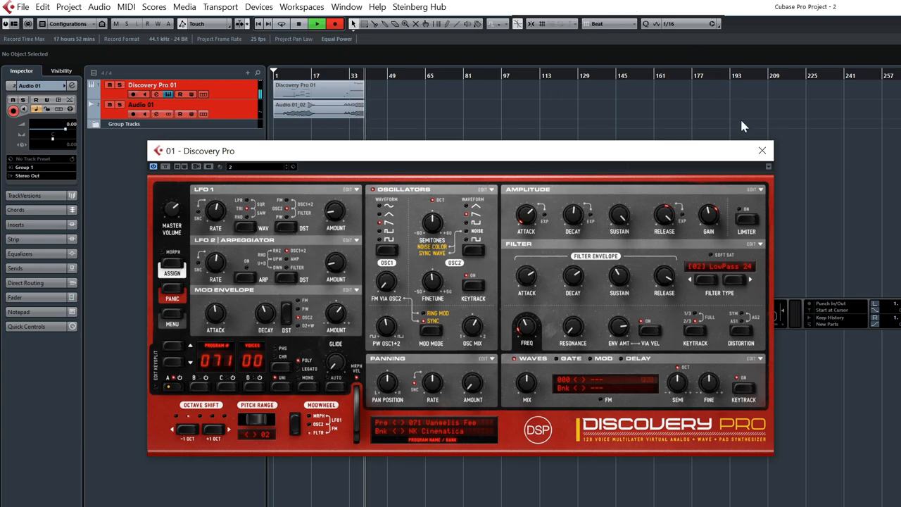
left_click_drag(664, 214, 665, 209)
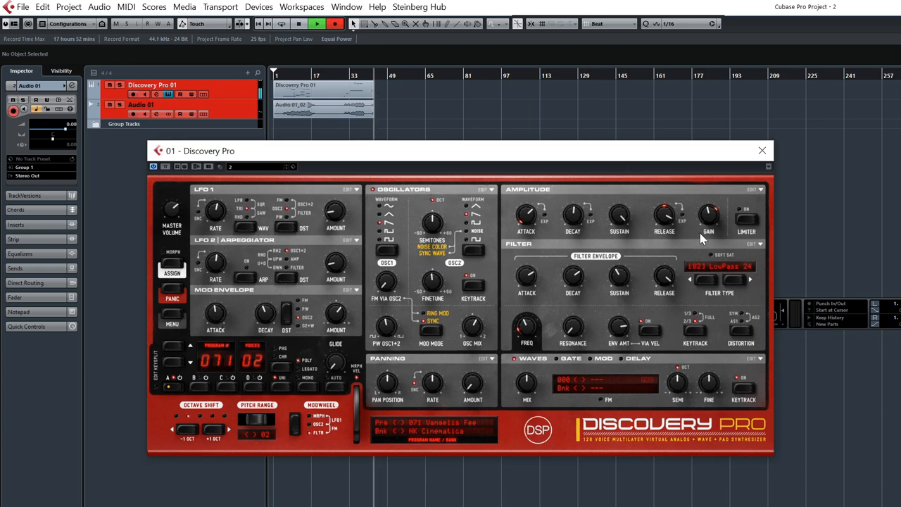
mouse_move(713, 241)
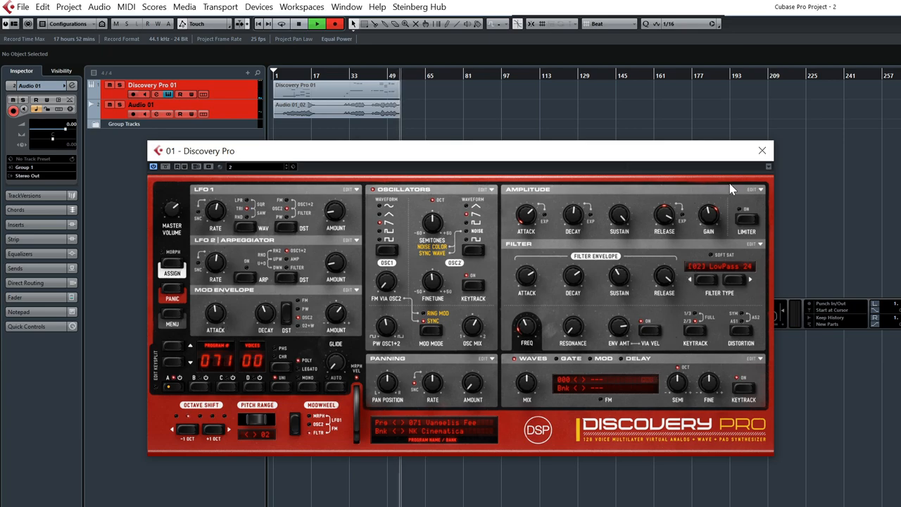
mouse_move(709, 234)
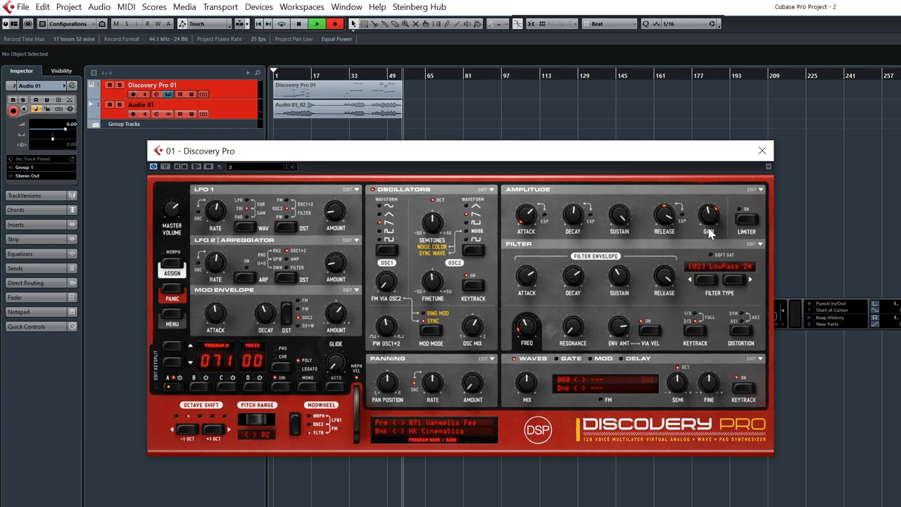
mouse_move(713, 234)
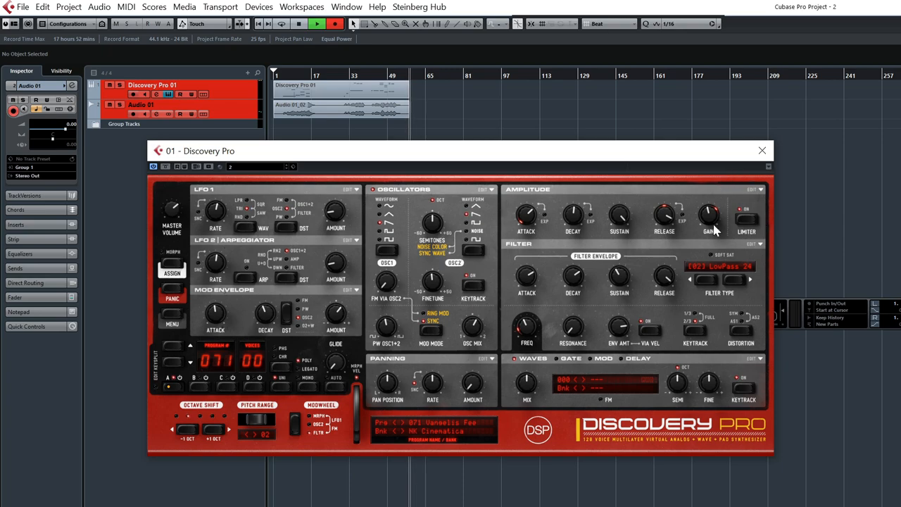
mouse_move(740, 248)
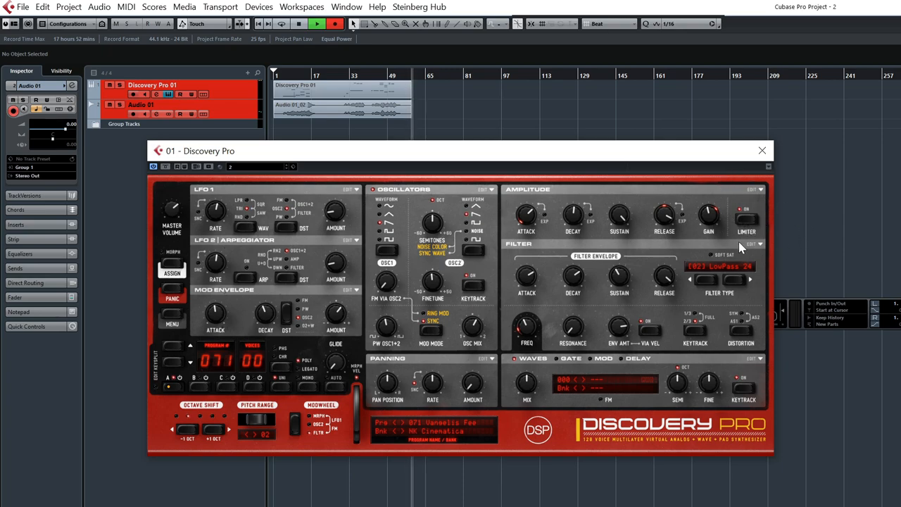
mouse_move(698, 191)
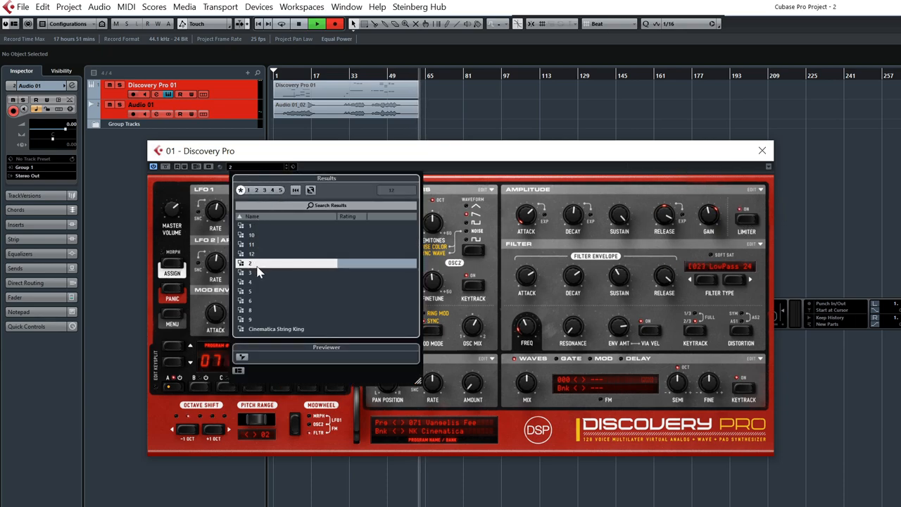
Step: Load preset 2 from the list, landing on Cinematica program 087
left_click(255, 272)
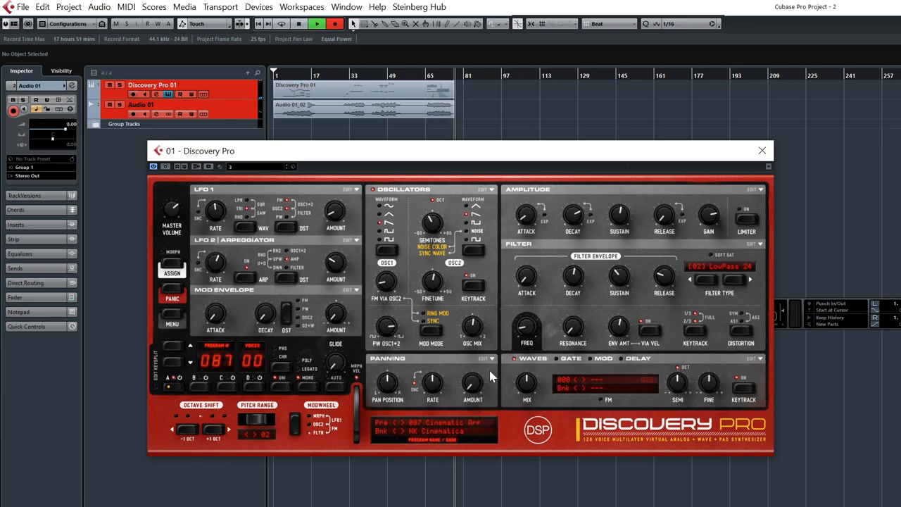
mouse_move(664, 236)
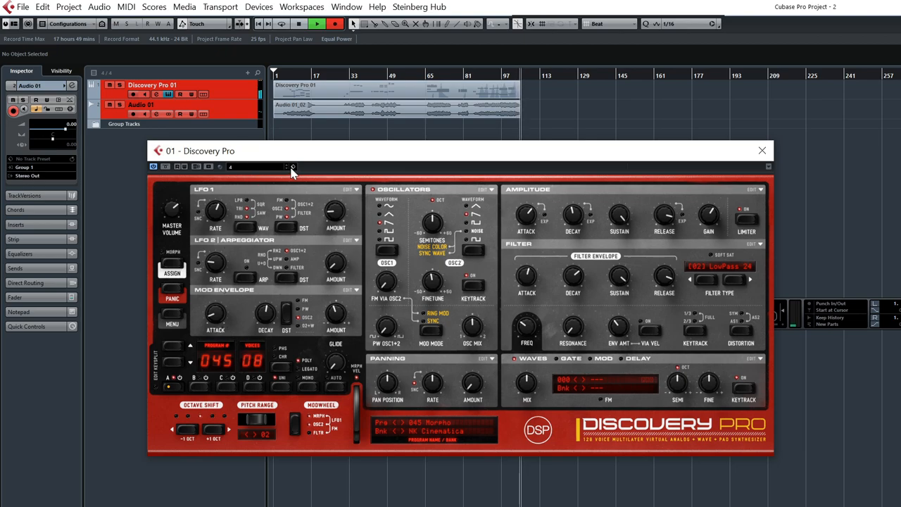
left_click(294, 167)
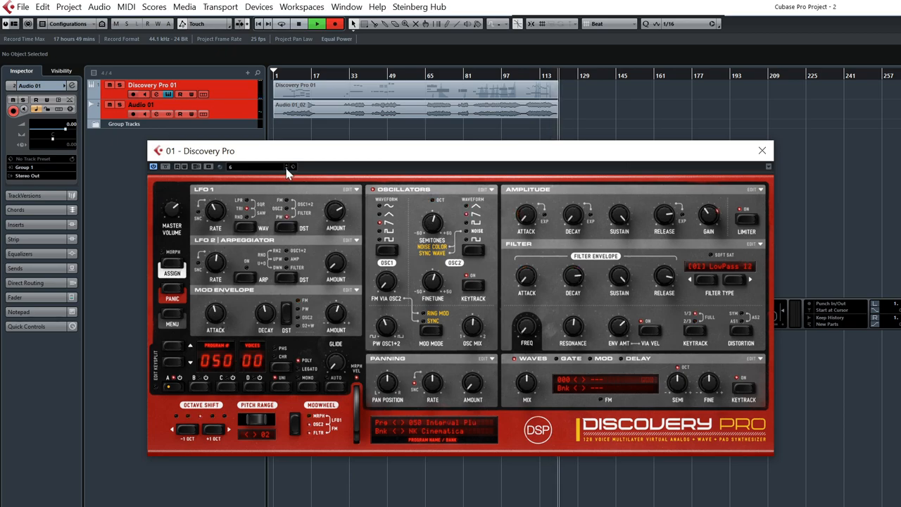
mouse_move(484, 259)
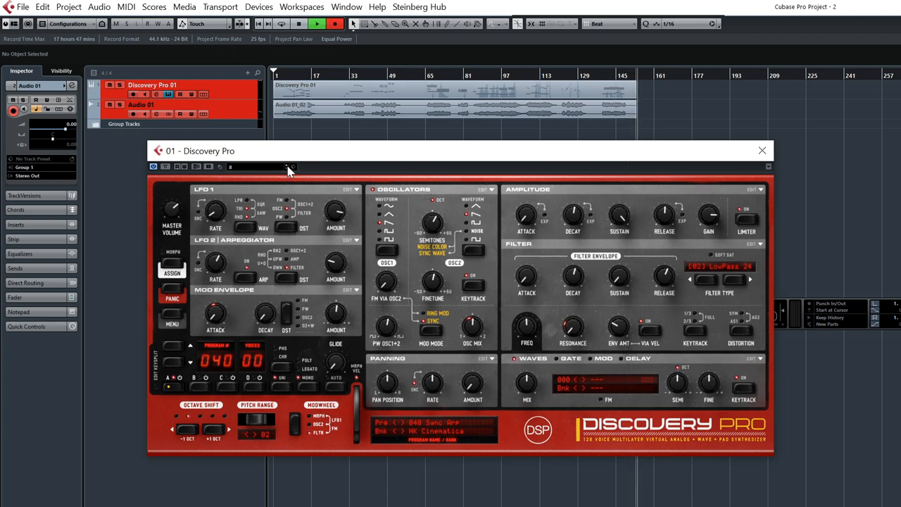
Step: Show the preset search results from the preset name field, program 40 still loaded
left_click(287, 166)
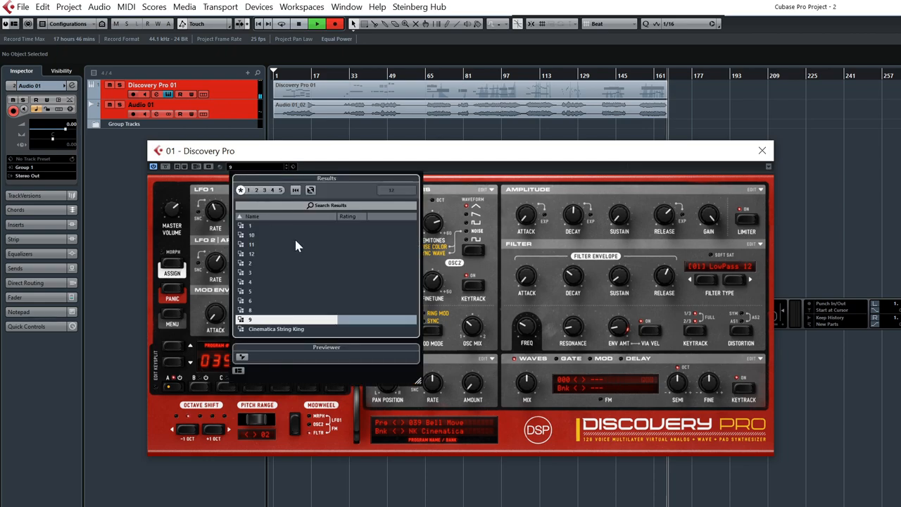
Step: Load another Cinematica preset from the results to audition it
left_click(260, 234)
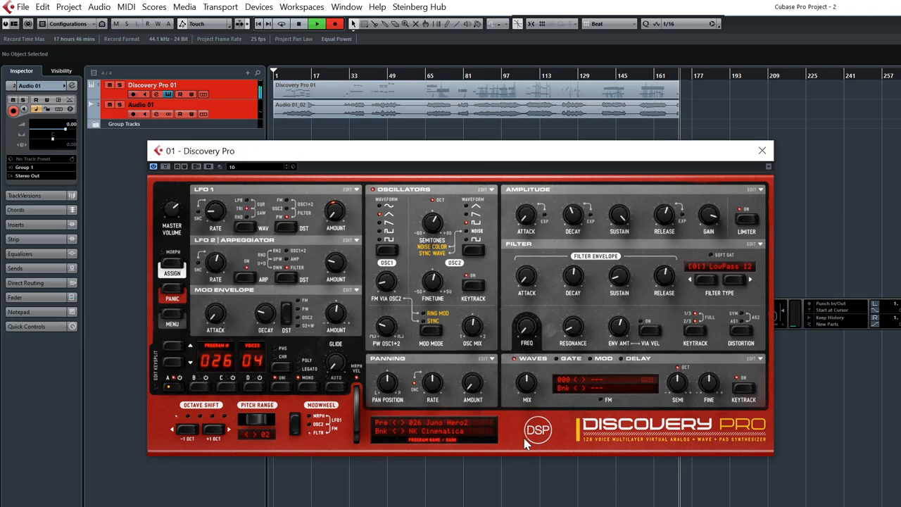
mouse_move(525, 451)
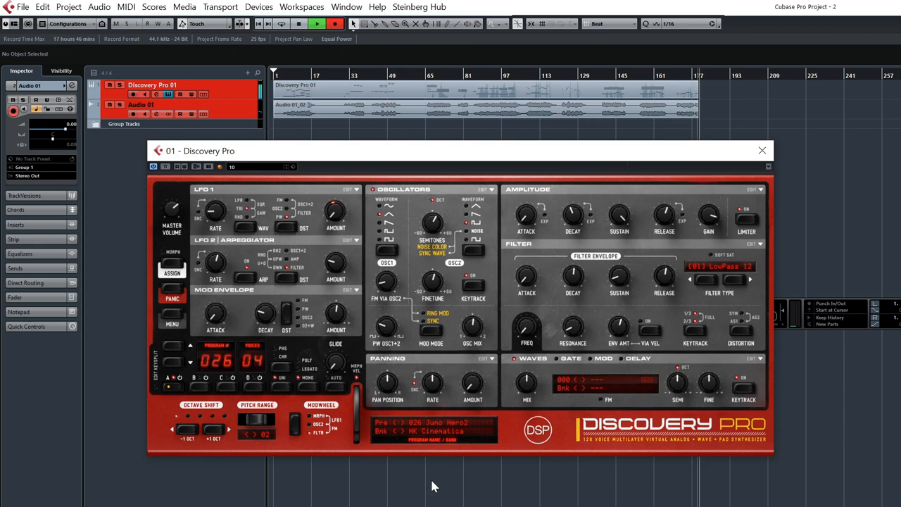
mouse_move(256, 222)
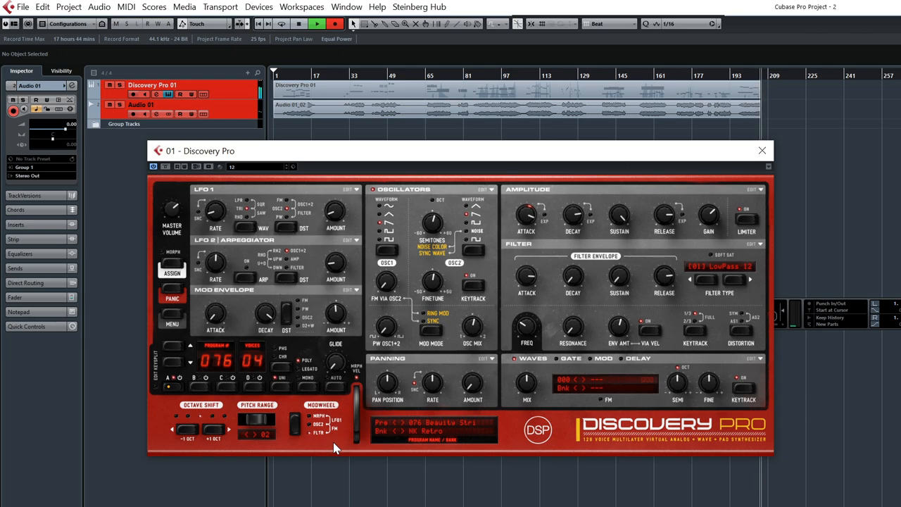
mouse_move(363, 462)
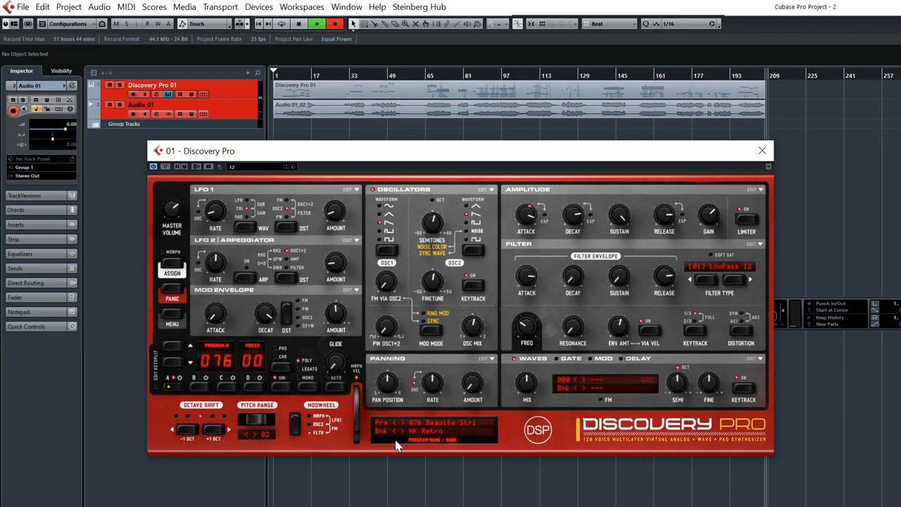
mouse_move(428, 410)
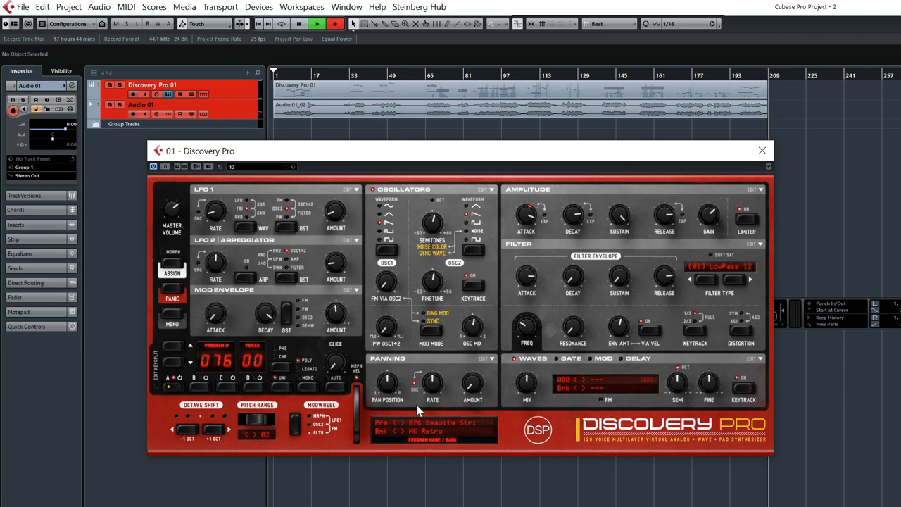
mouse_move(428, 411)
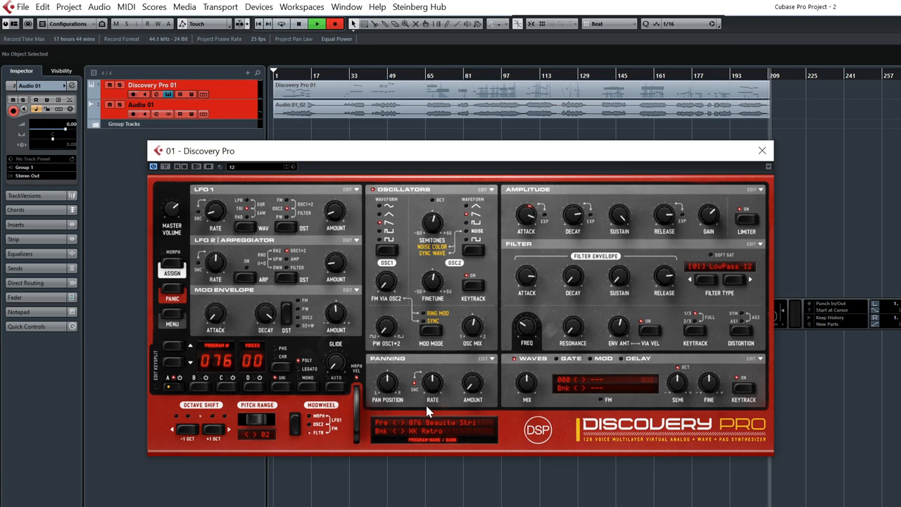
mouse_move(436, 410)
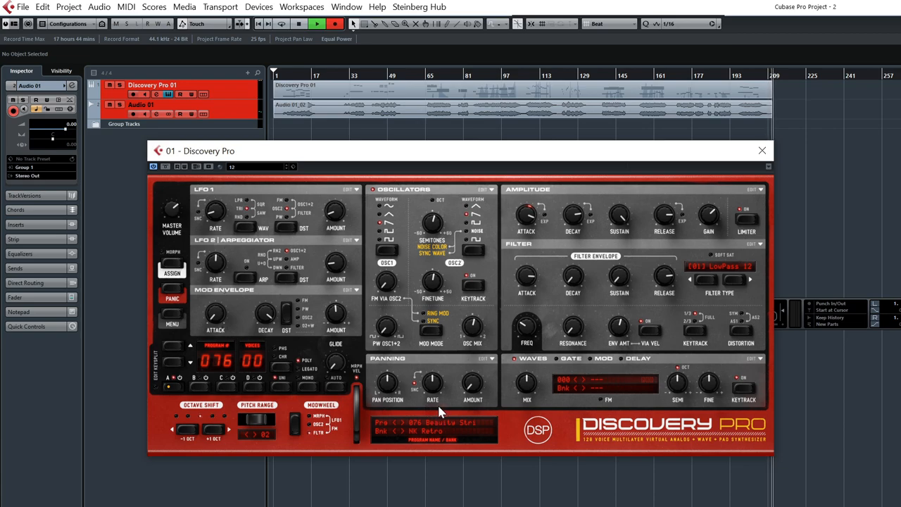
mouse_move(238, 181)
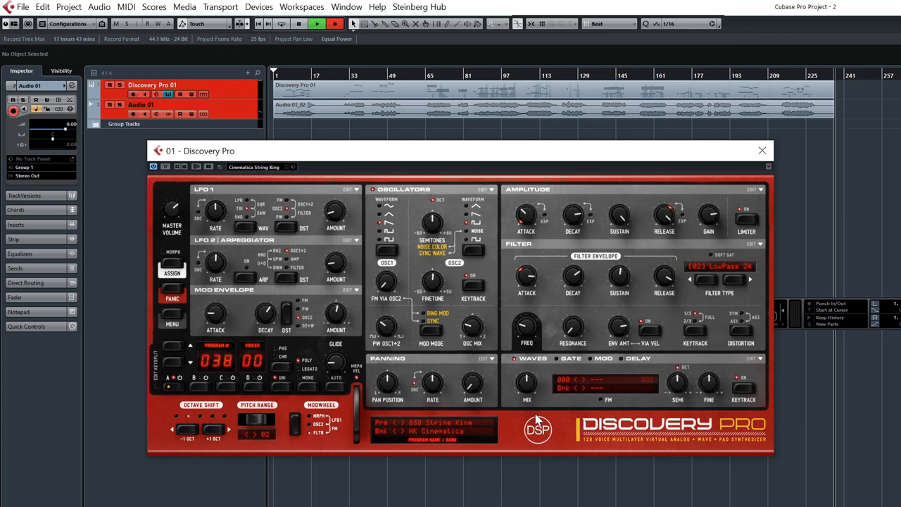
mouse_move(447, 450)
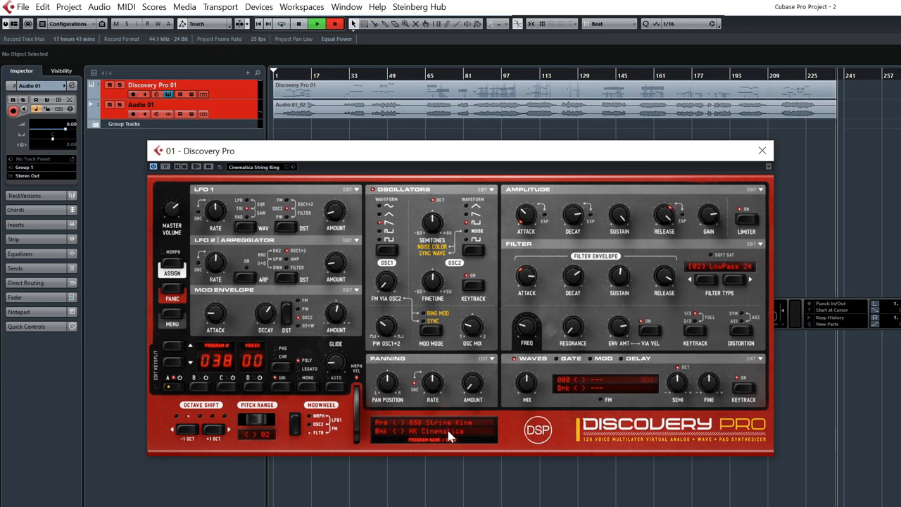
Step: Show the sound bank list with Cinematica String King, program 038, loaded
left_click(431, 422)
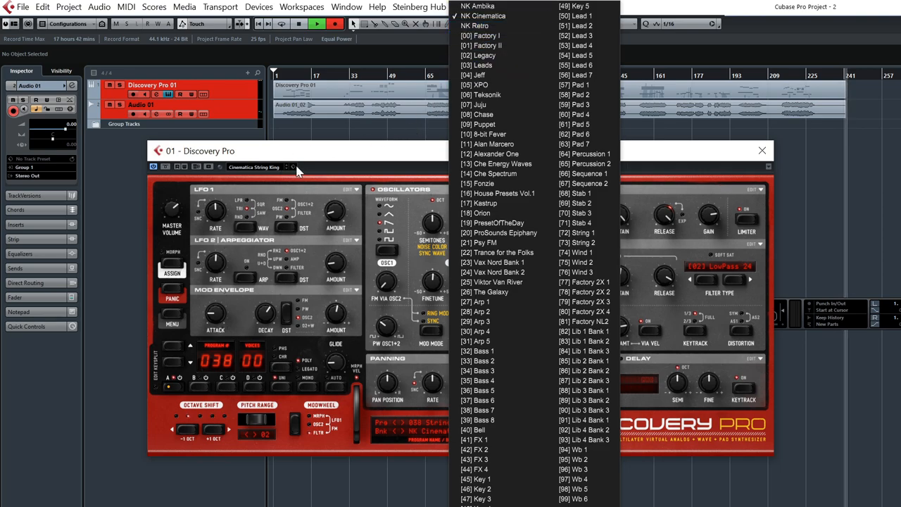
left_click(289, 166)
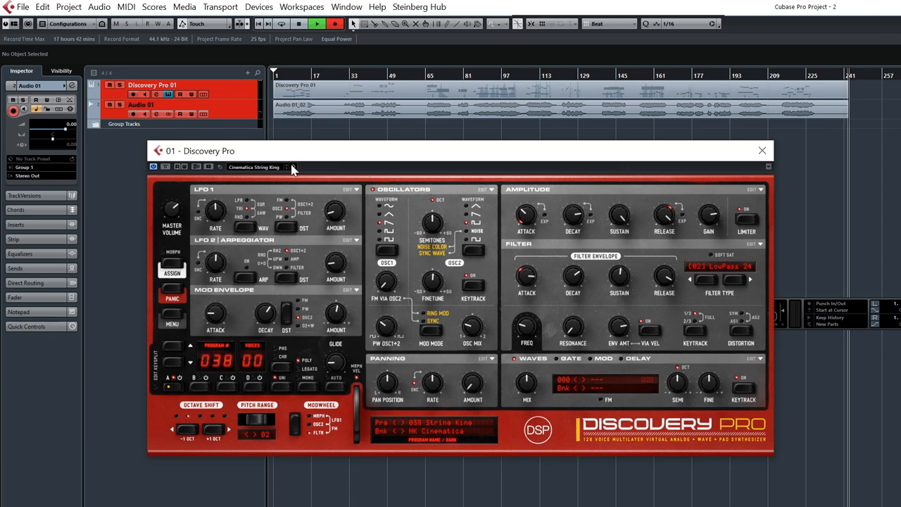
mouse_move(255, 411)
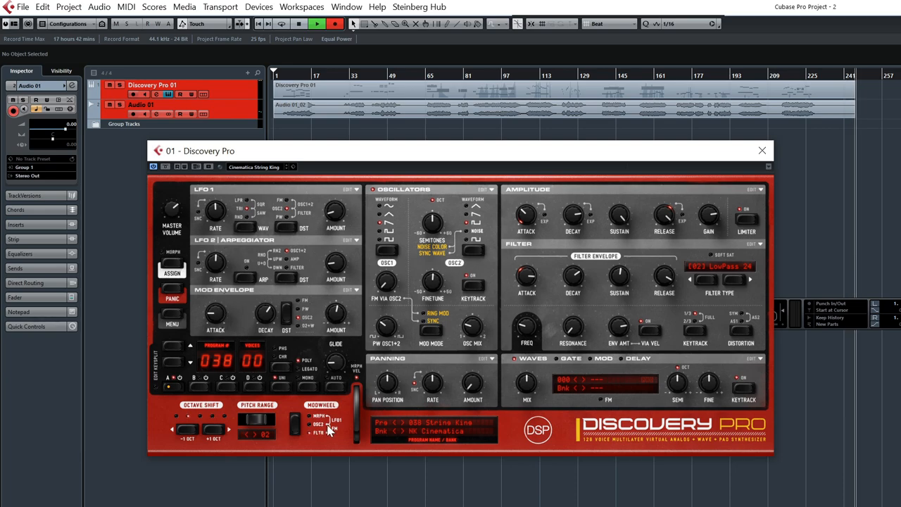
mouse_move(446, 470)
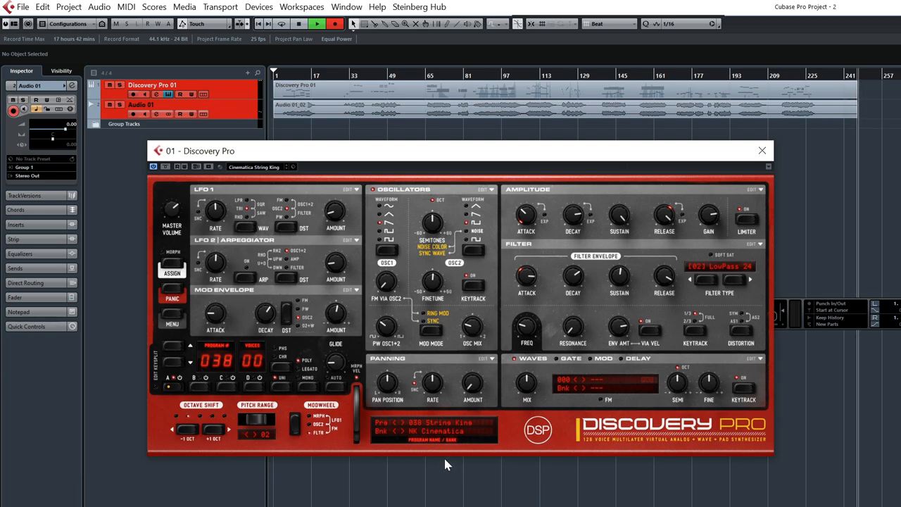